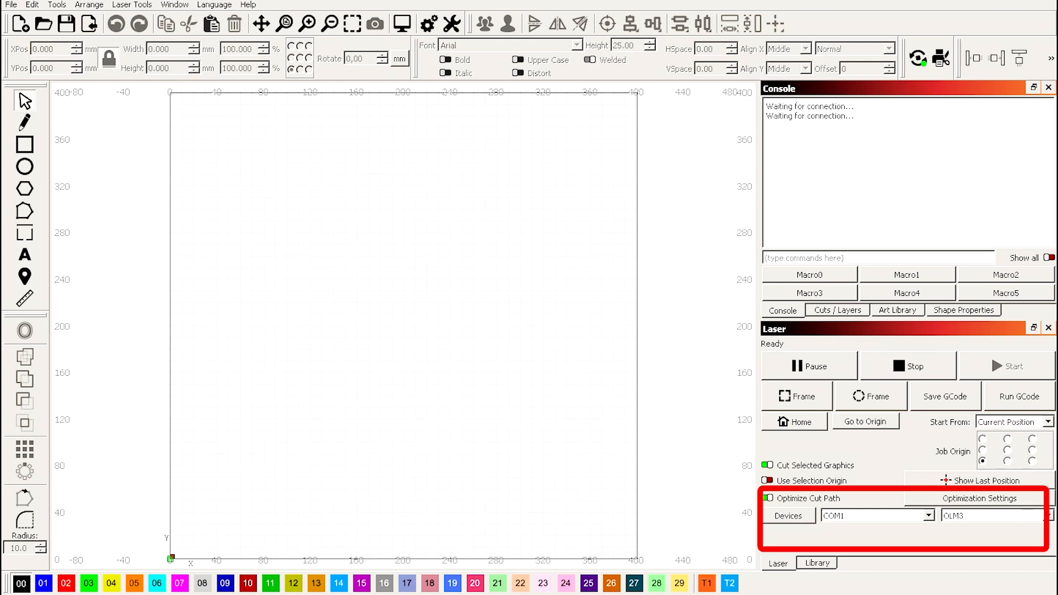
Connect to the laser on COM44, verify the Ortur Laser Master 3 reports ready, and show Laser Tools
click(876, 514)
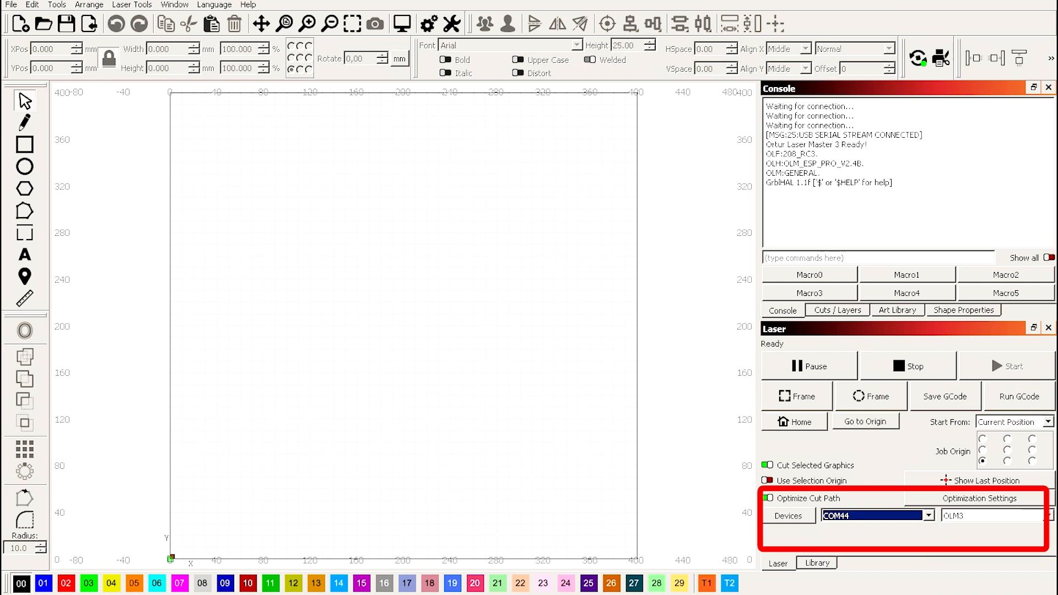
click(794, 421)
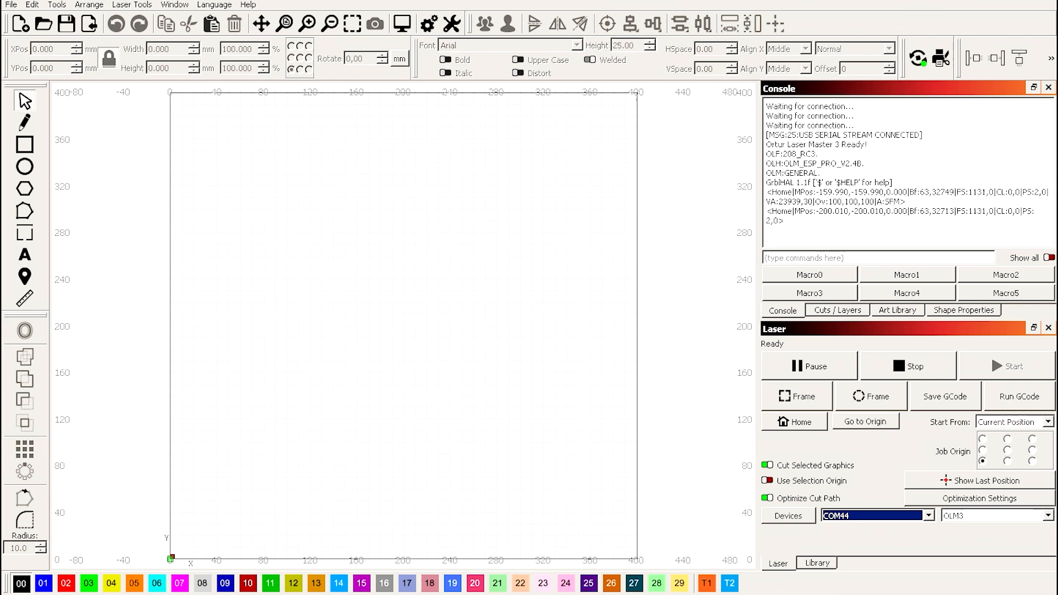
scroll(down, 3)
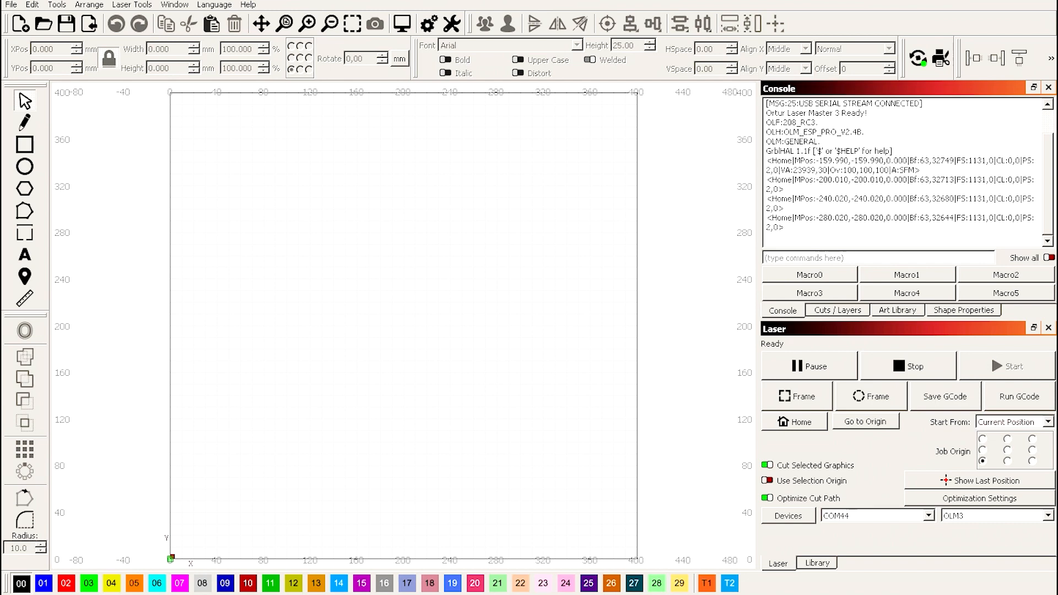
scroll(down, 3)
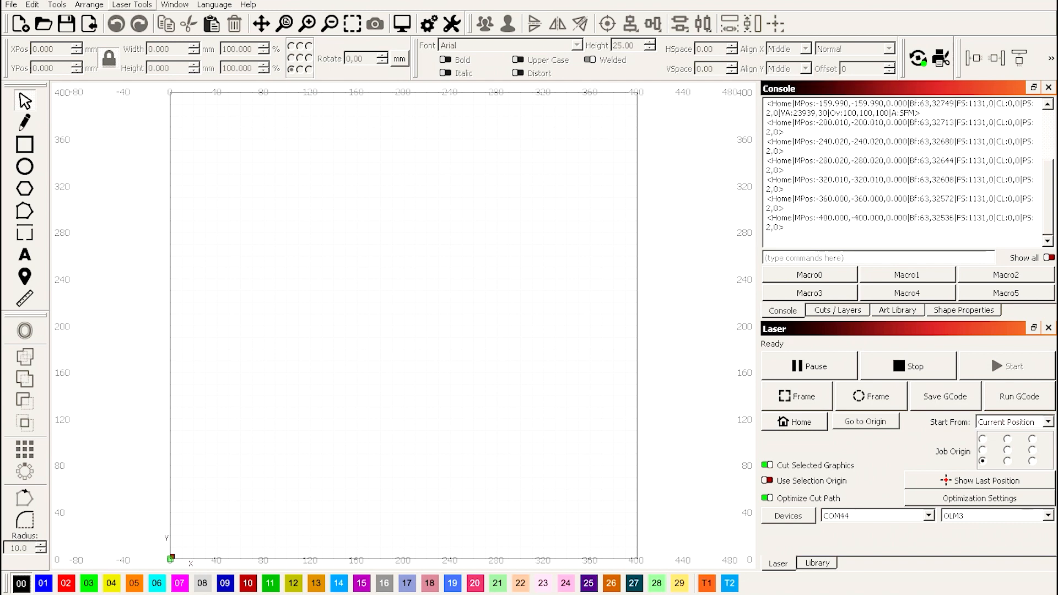
click(132, 4)
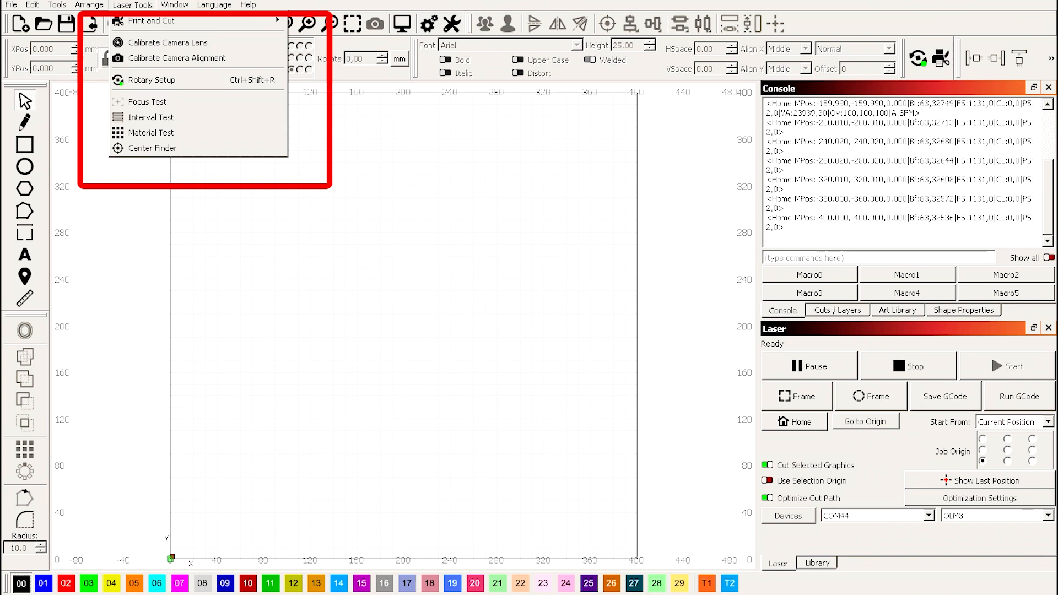
Enable rotary as a Y-axis chuck at 96 mm per rotation, 27.375 mm diameter
click(148, 79)
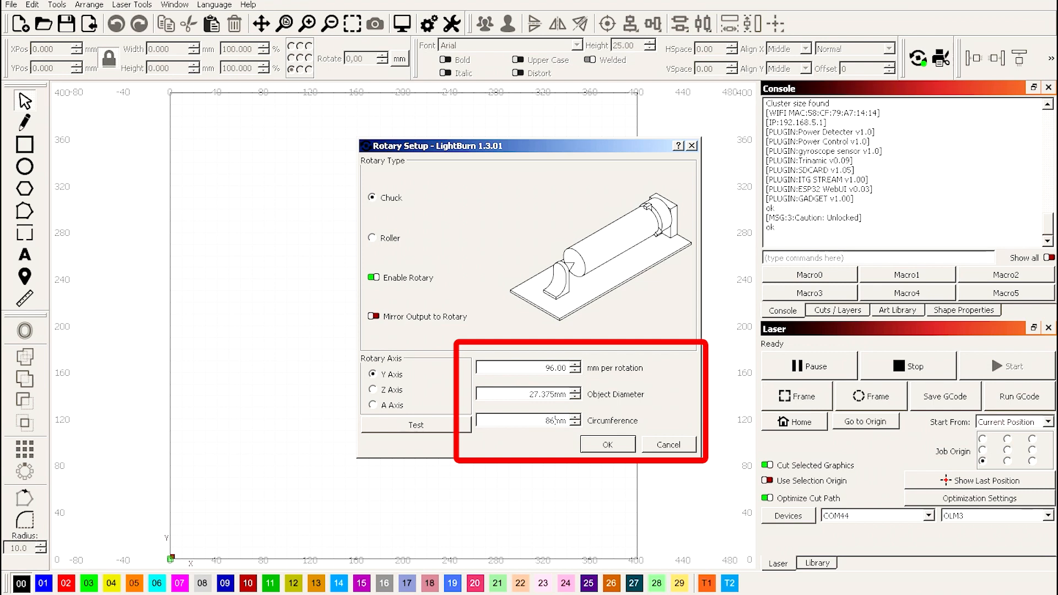
click(667, 444)
text($)
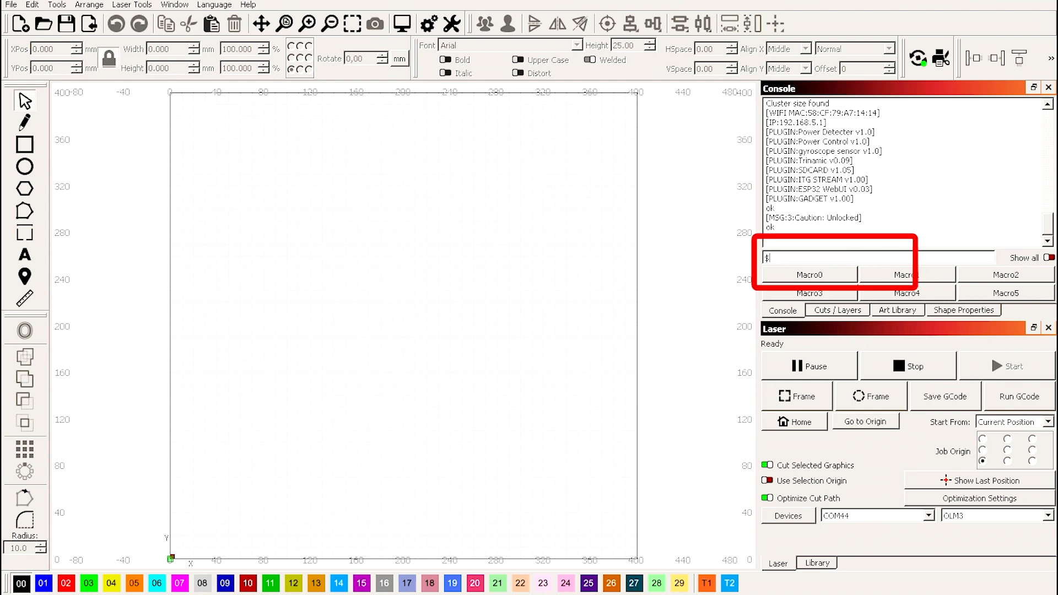
Send the command $141=1000 to the controller from the console
text(141)
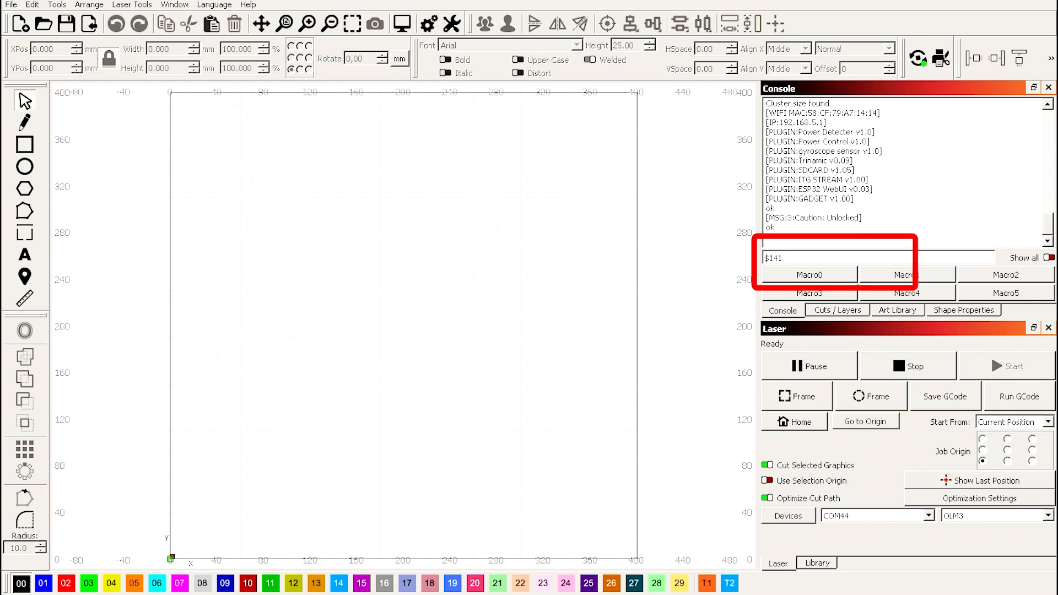
text(=10)
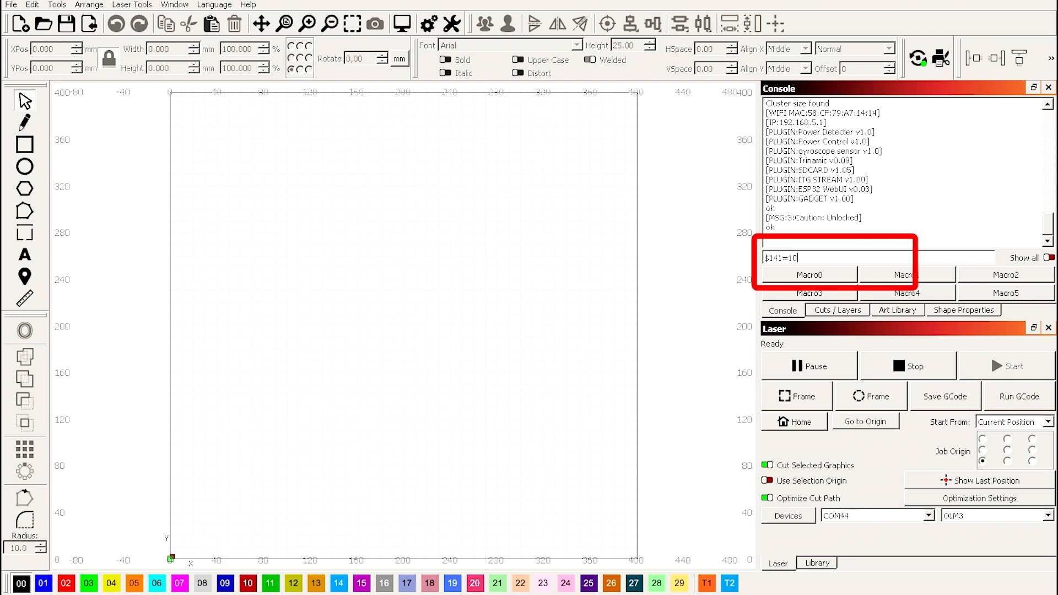
text(00)
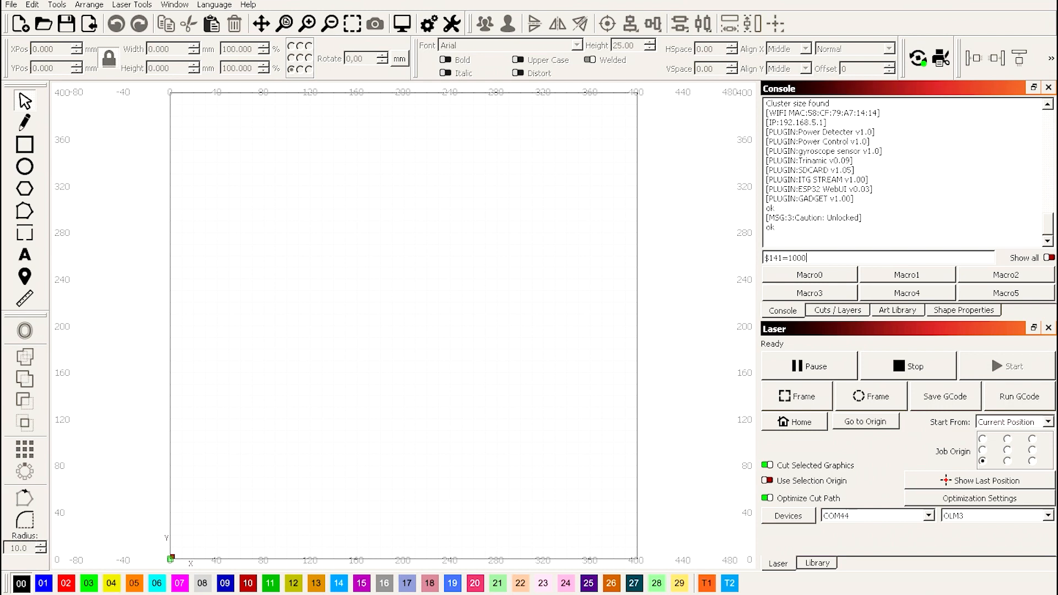
key(Return)
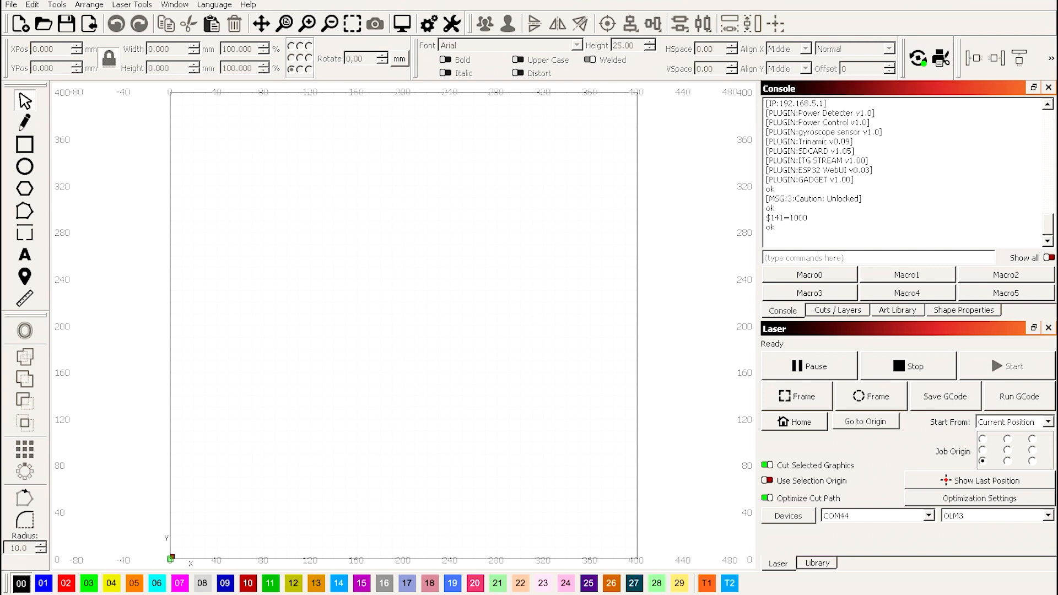
Add the text FLY3DTECH near the canvas centre and convert it to a path
click(25, 255)
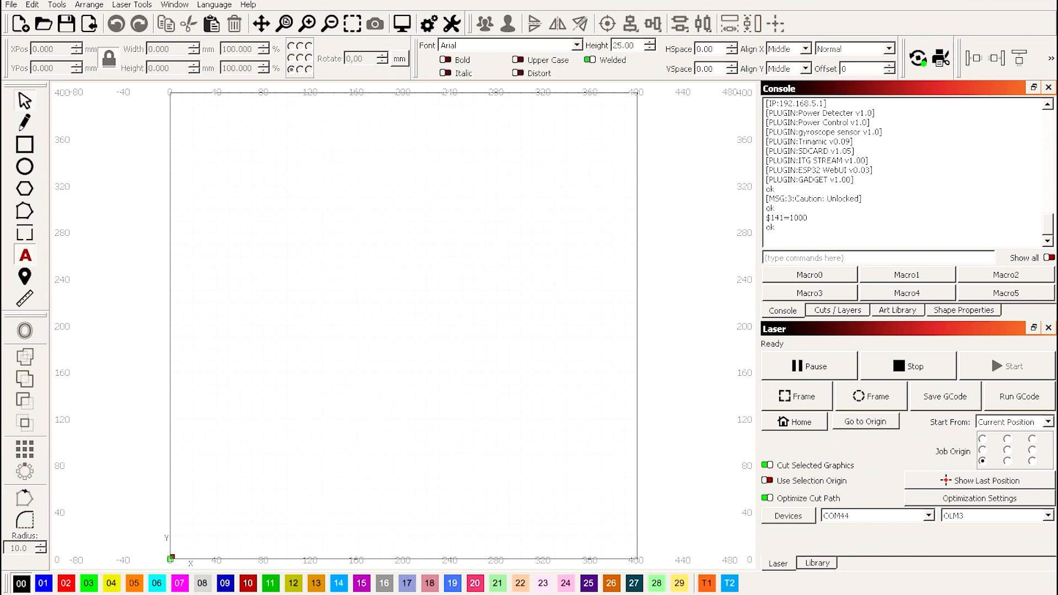
click(373, 313)
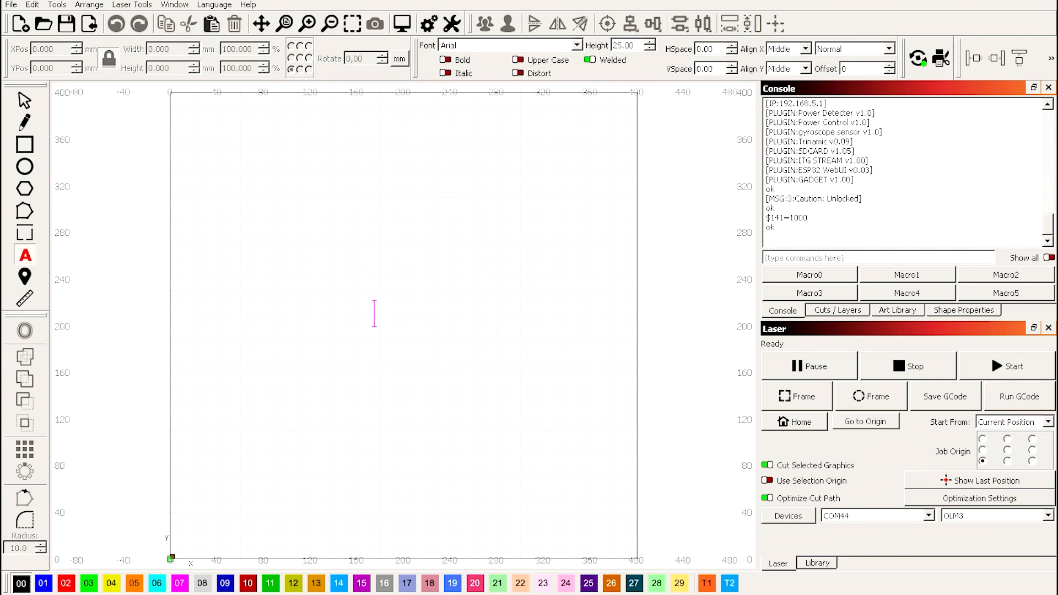
text(FLYT)
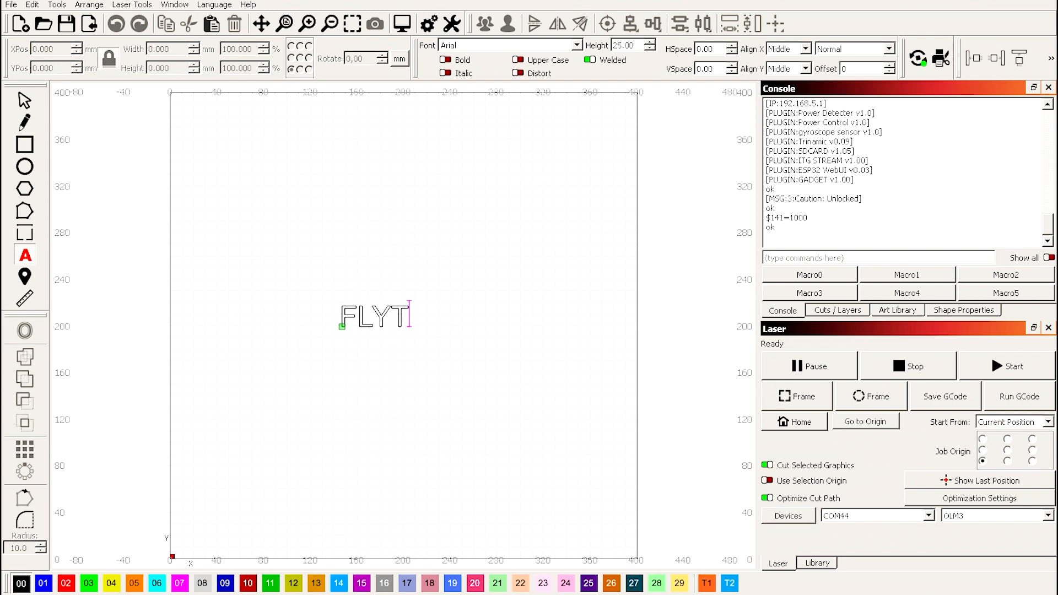
text(3DTECH)
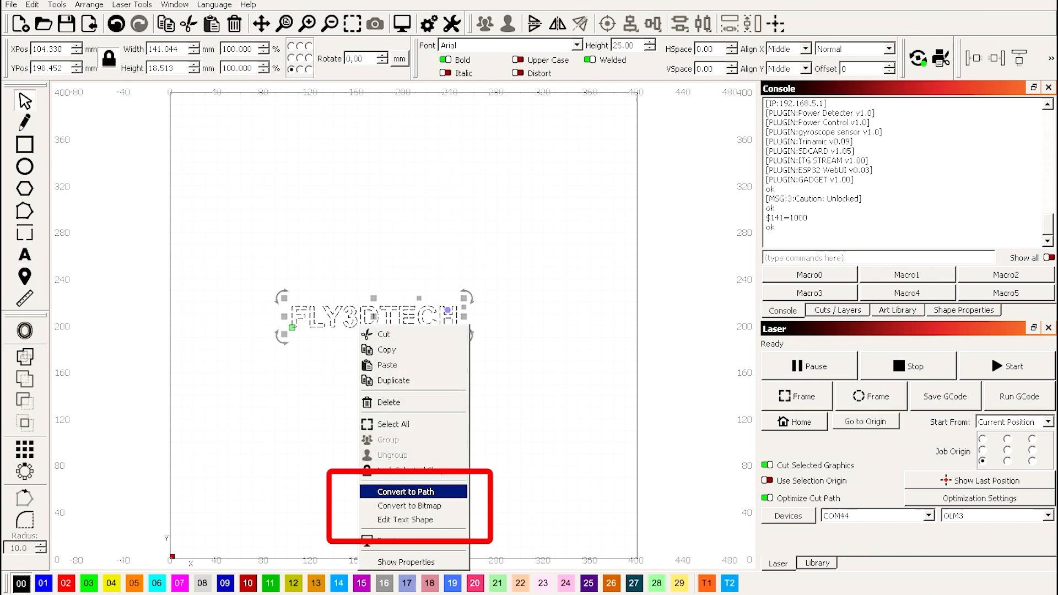
click(408, 505)
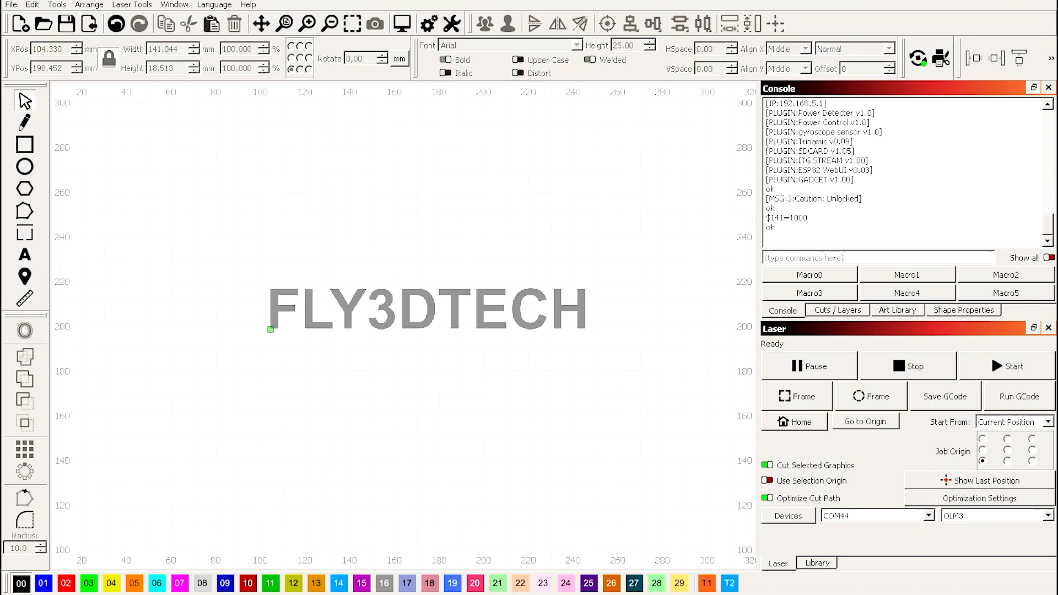
Rotate FLY3DTECH 90° to vertical and position it at X 1 mm, Y 1 mm
click(429, 309)
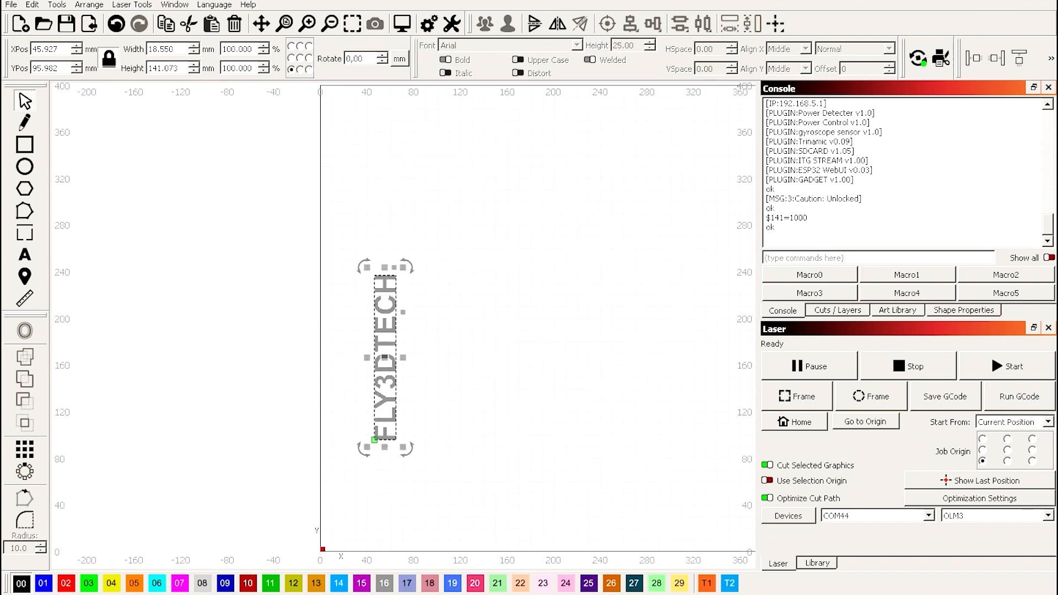
triple_click(43, 48)
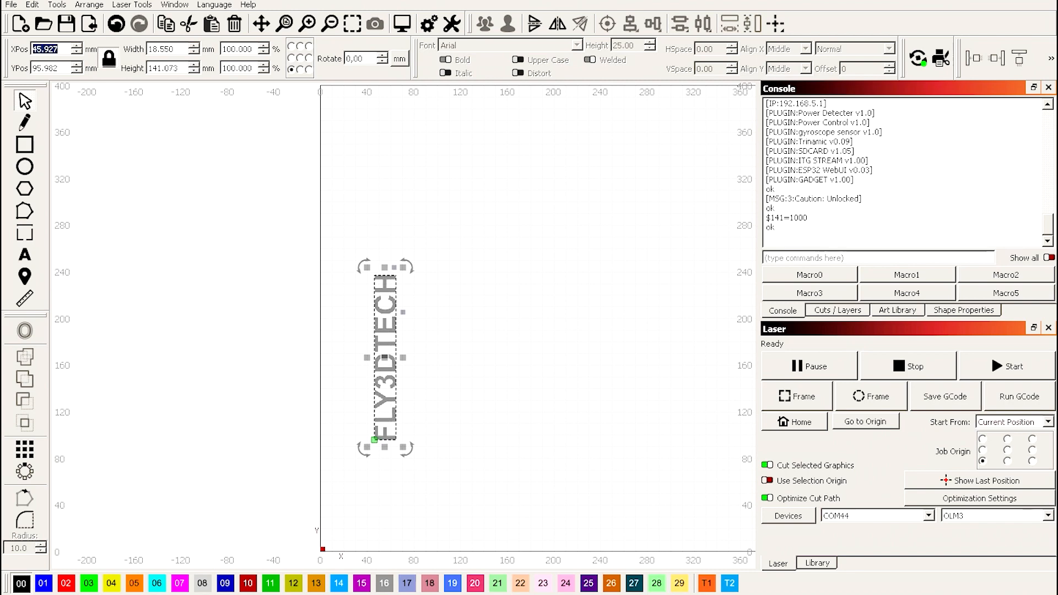
click(108, 59)
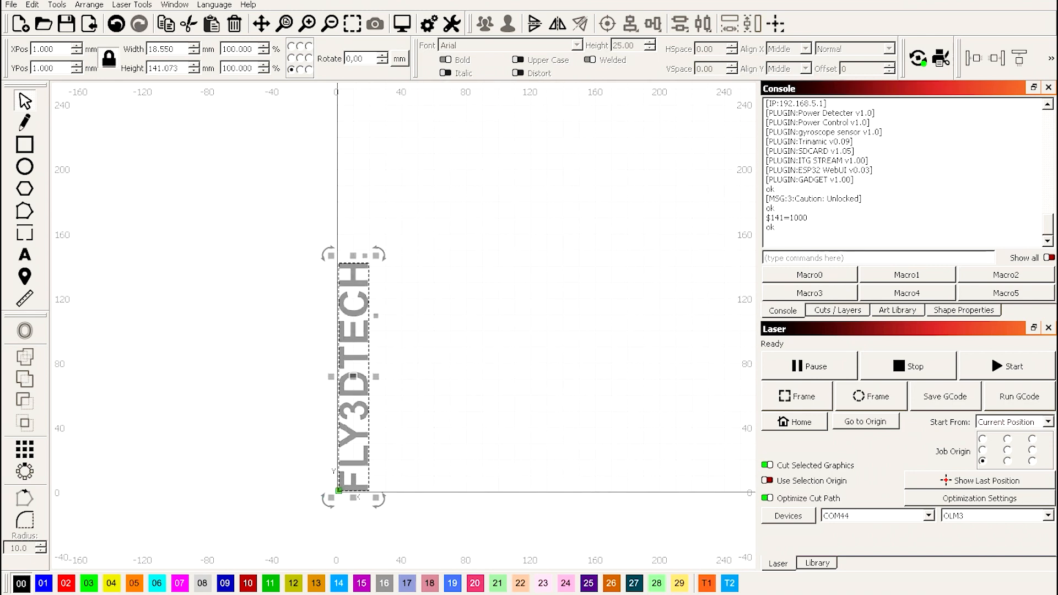
Confirm layer C00 image settings (2000 mm/min, 60% power, 0.1 mm interval) and start the job
click(838, 310)
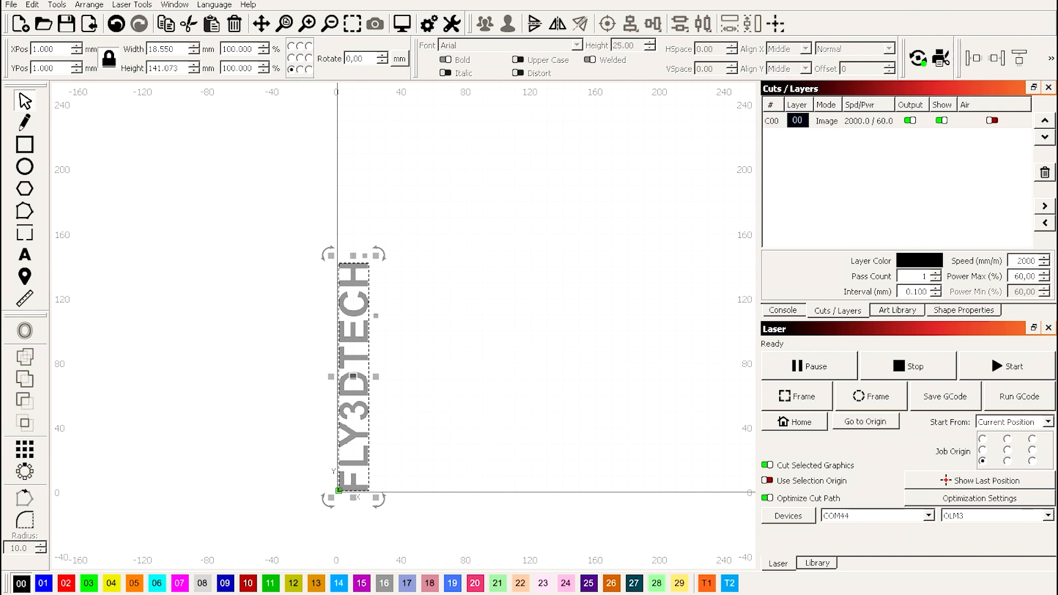
click(869, 120)
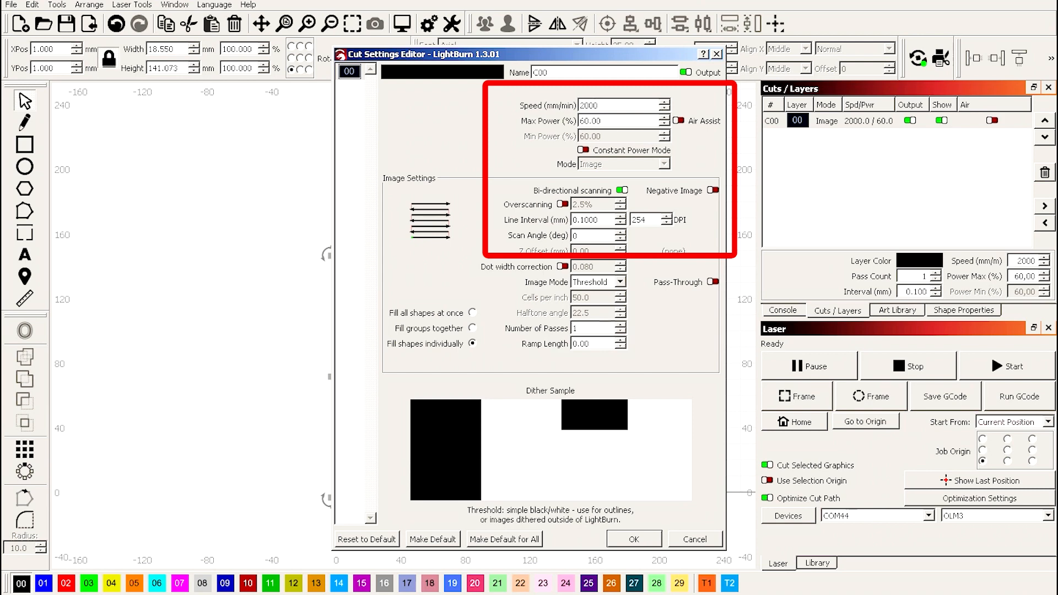
mouse_move(589, 121)
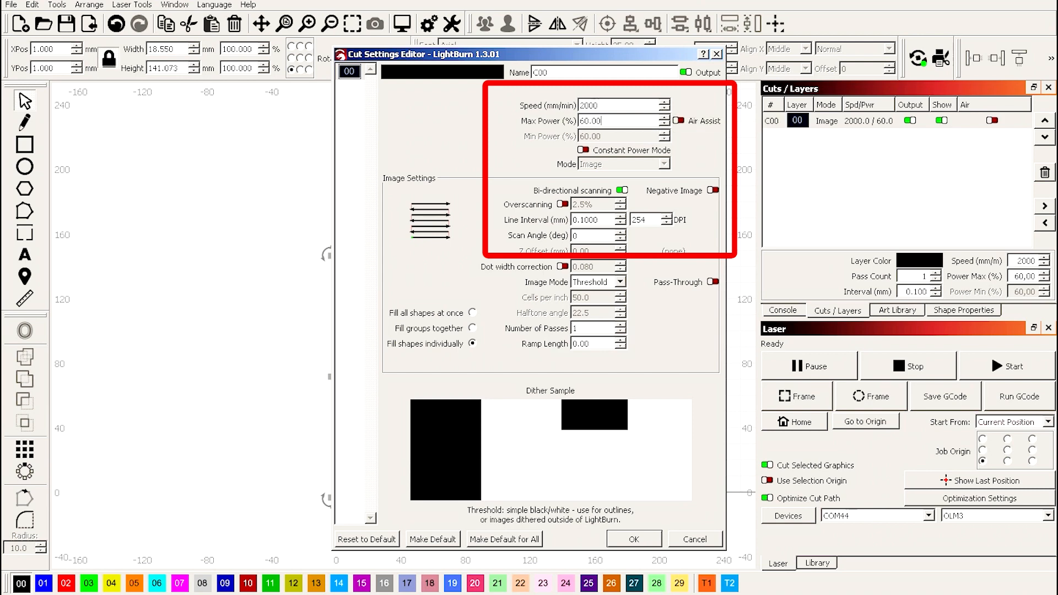
mouse_move(584, 150)
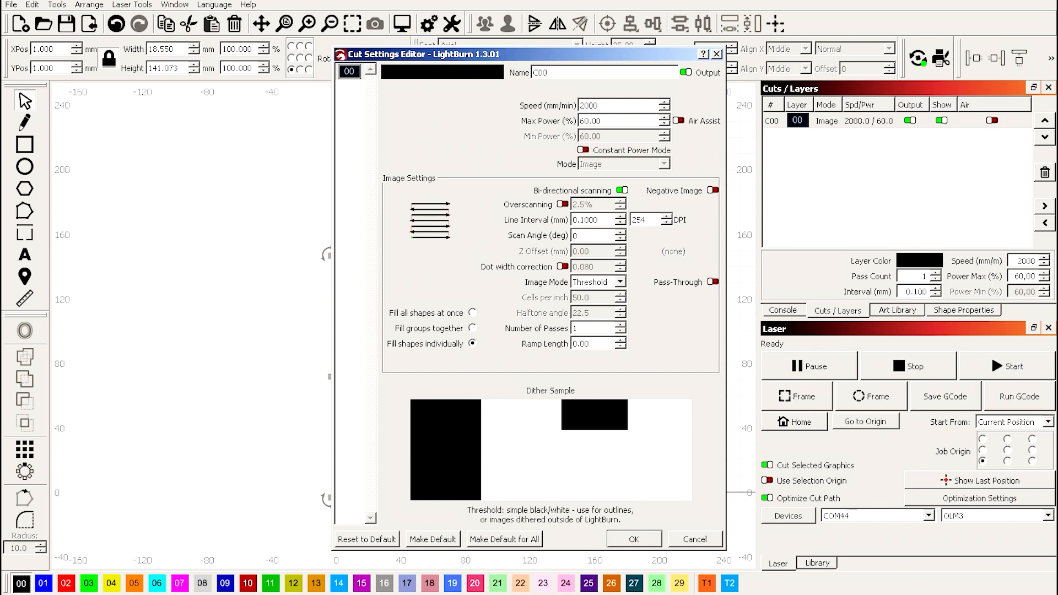
click(632, 539)
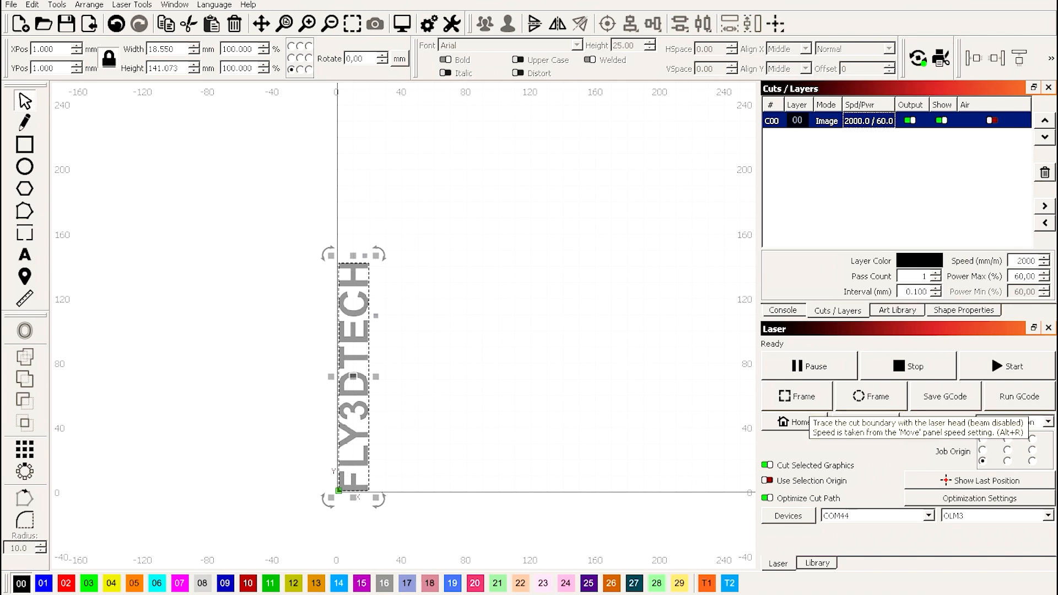
click(782, 309)
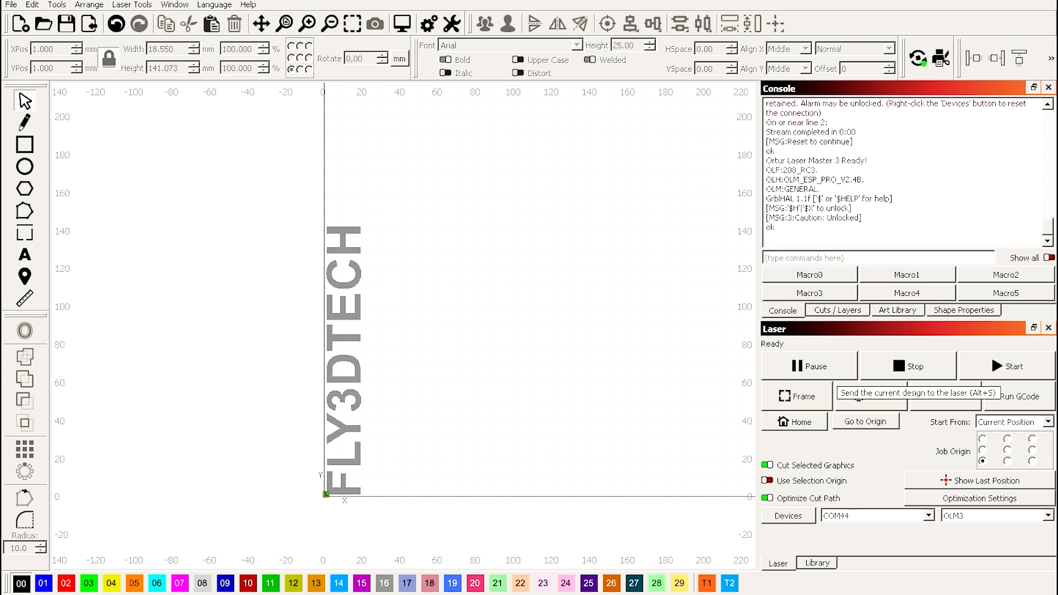